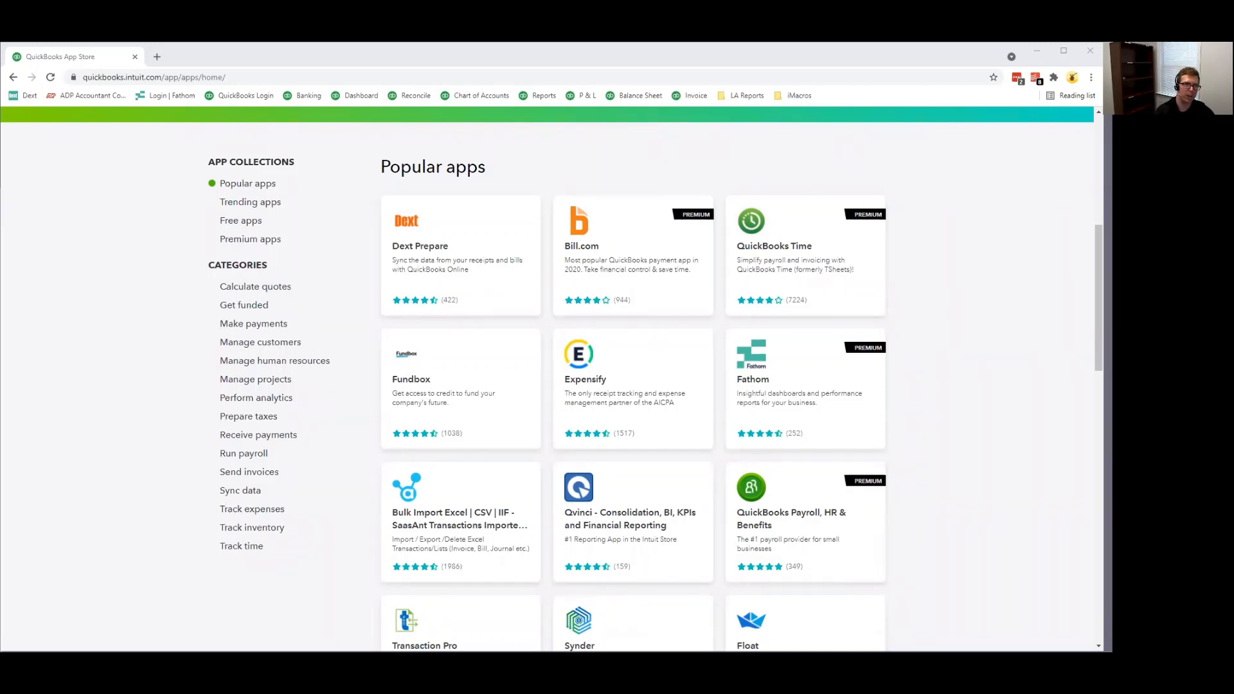
{"action": "mouse_move", "coordinate": [1043, 398]}
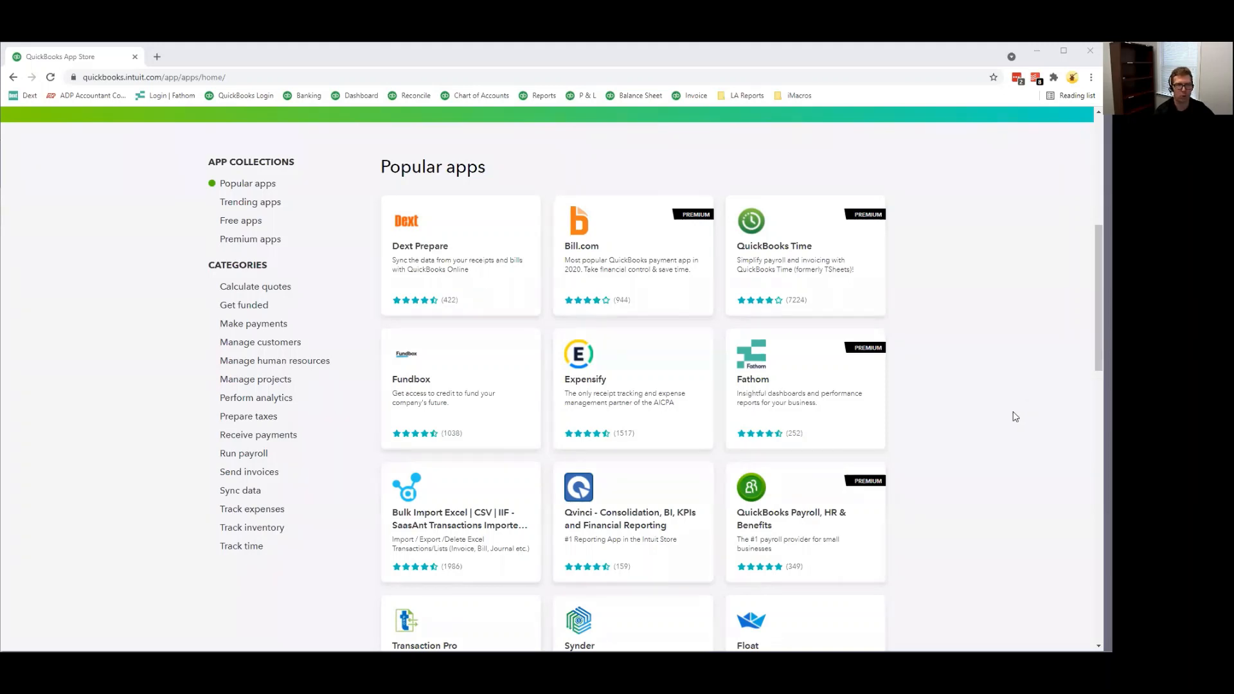
{"action": "mouse_move", "coordinate": [1003, 432]}
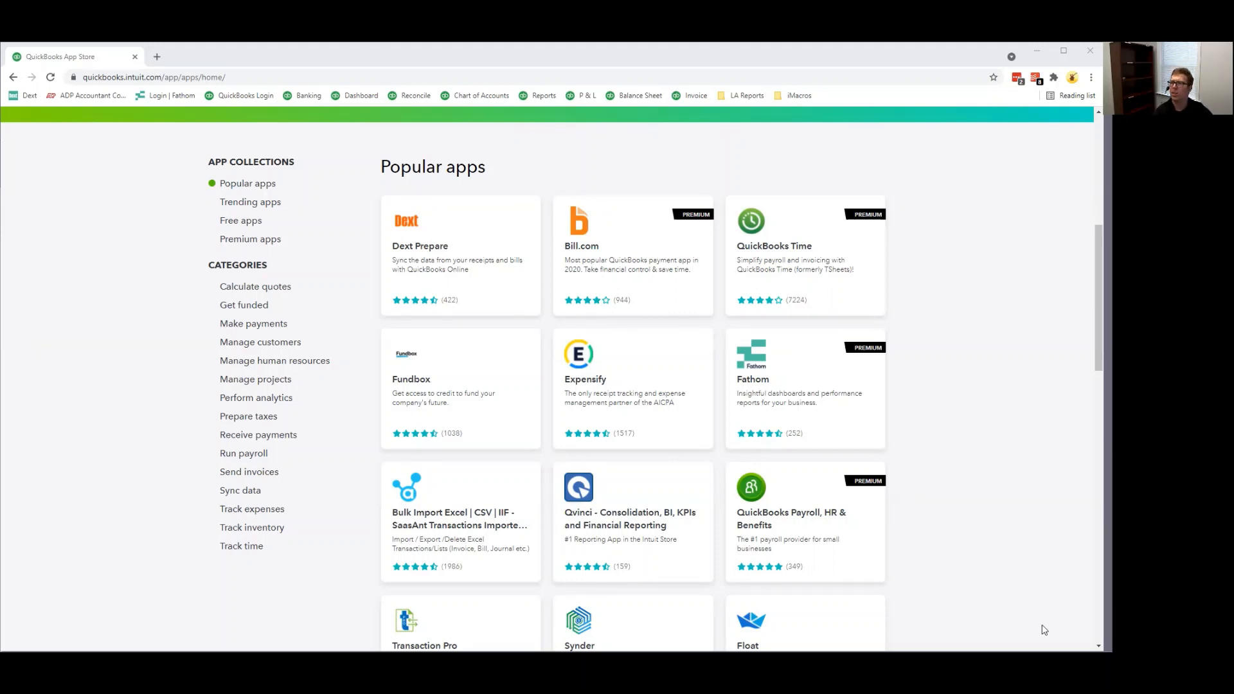
{"action": "mouse_move", "coordinate": [934, 523]}
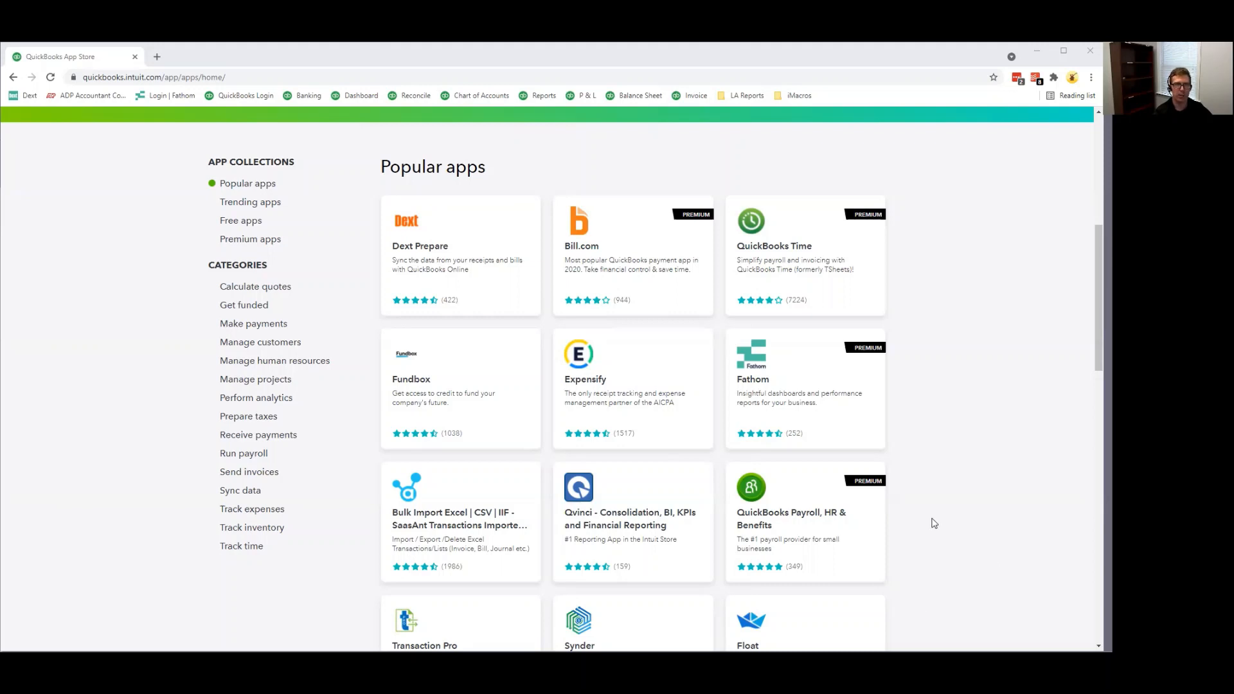
{"action": "mouse_move", "coordinate": [990, 506]}
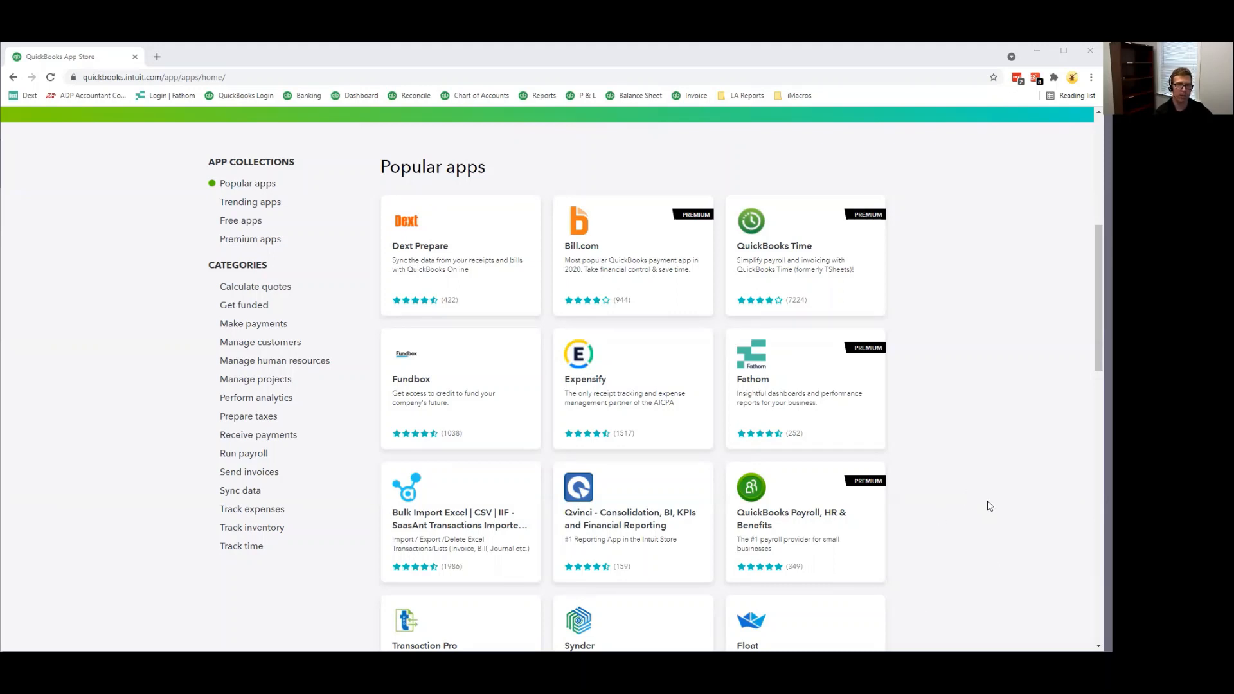
{"action": "mouse_move", "coordinate": [900, 473]}
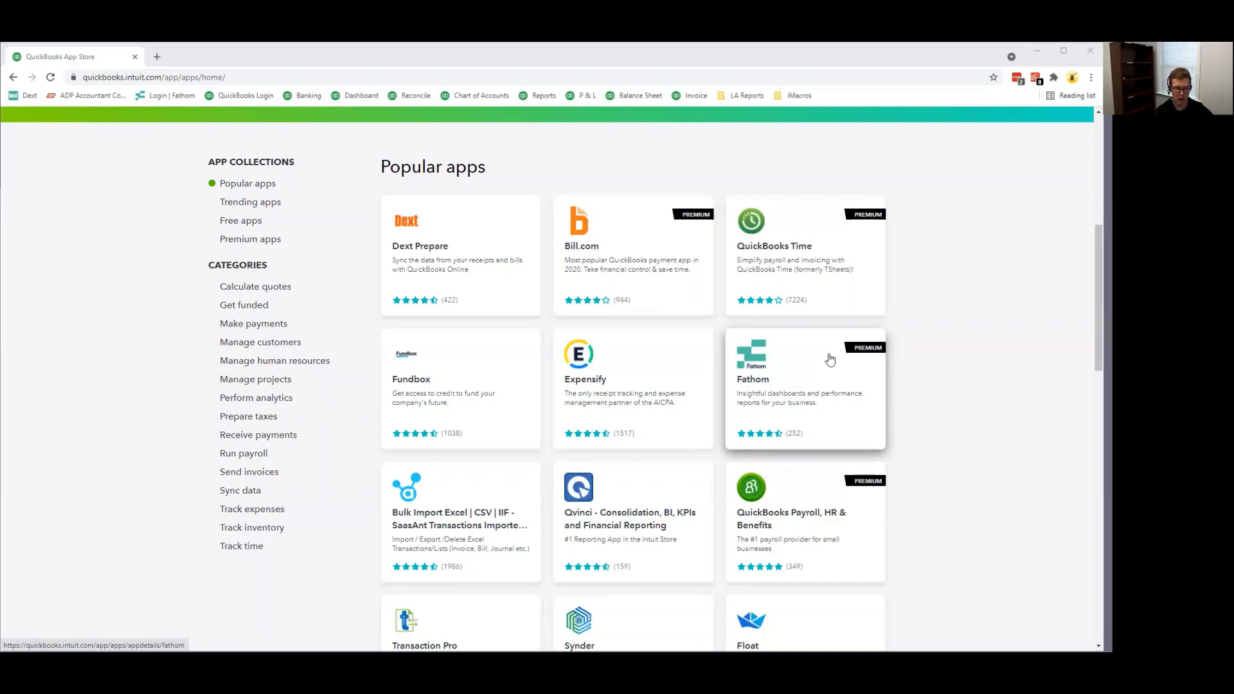
{"action": "mouse_move", "coordinate": [496, 244]}
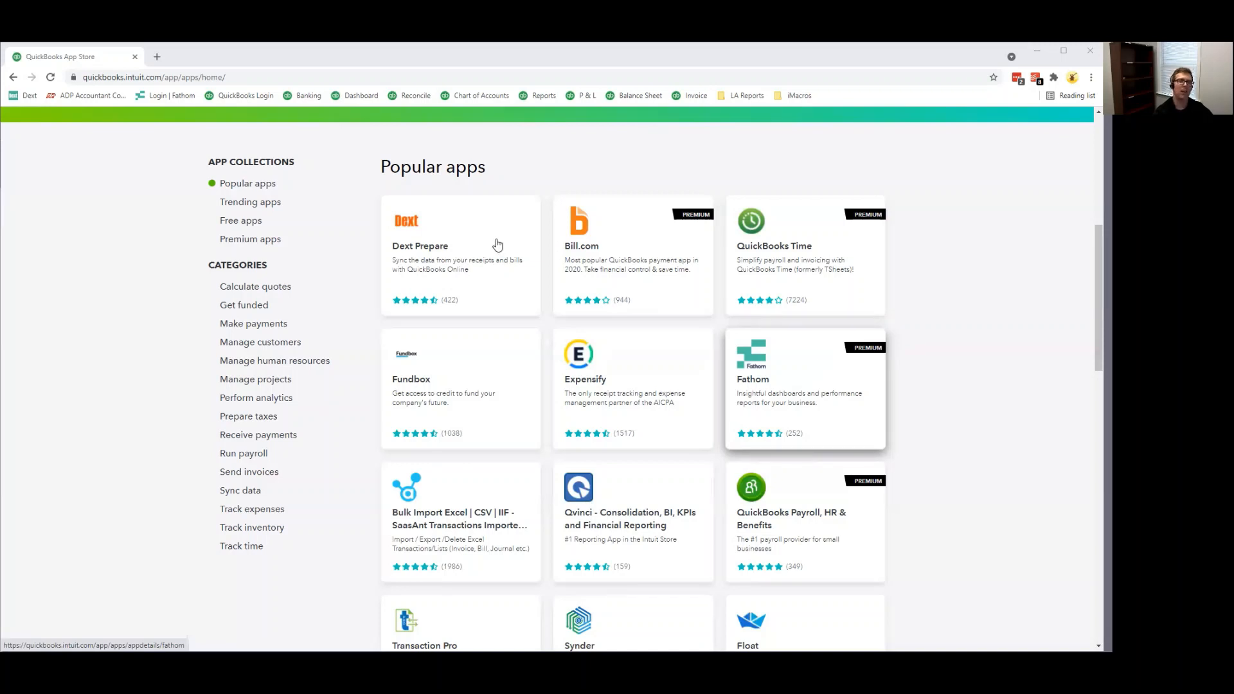
{"action": "mouse_move", "coordinate": [497, 244]}
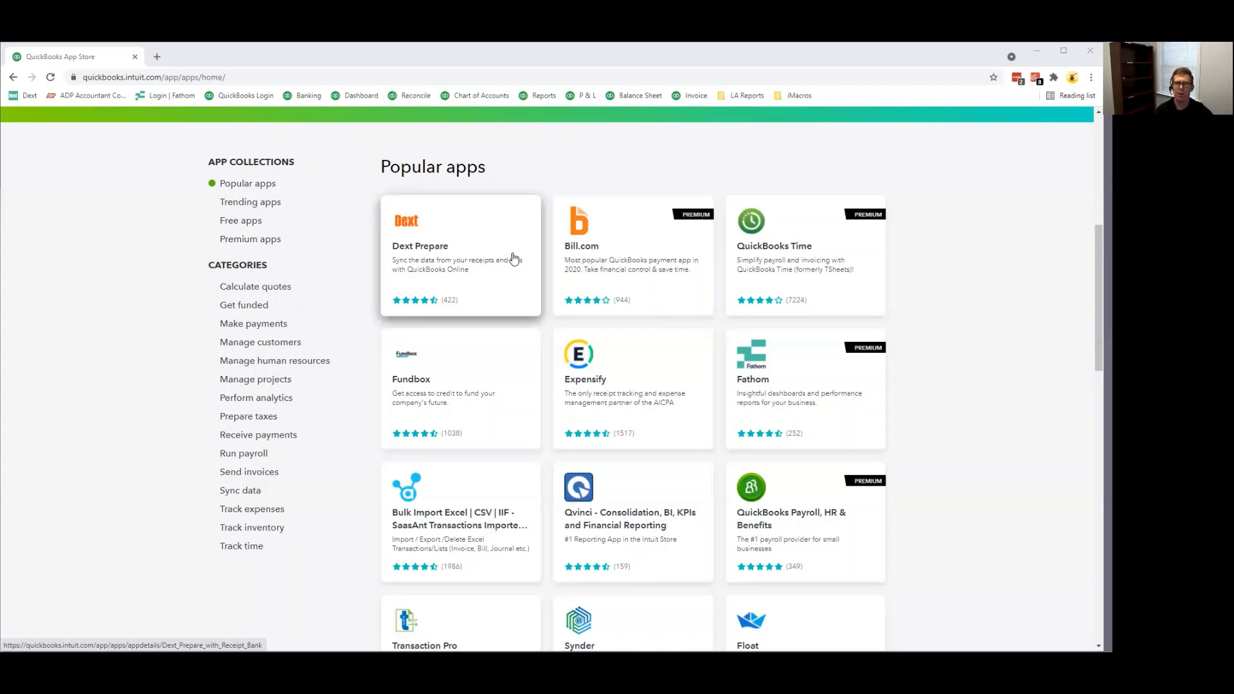
{"action": "mouse_move", "coordinate": [545, 309]}
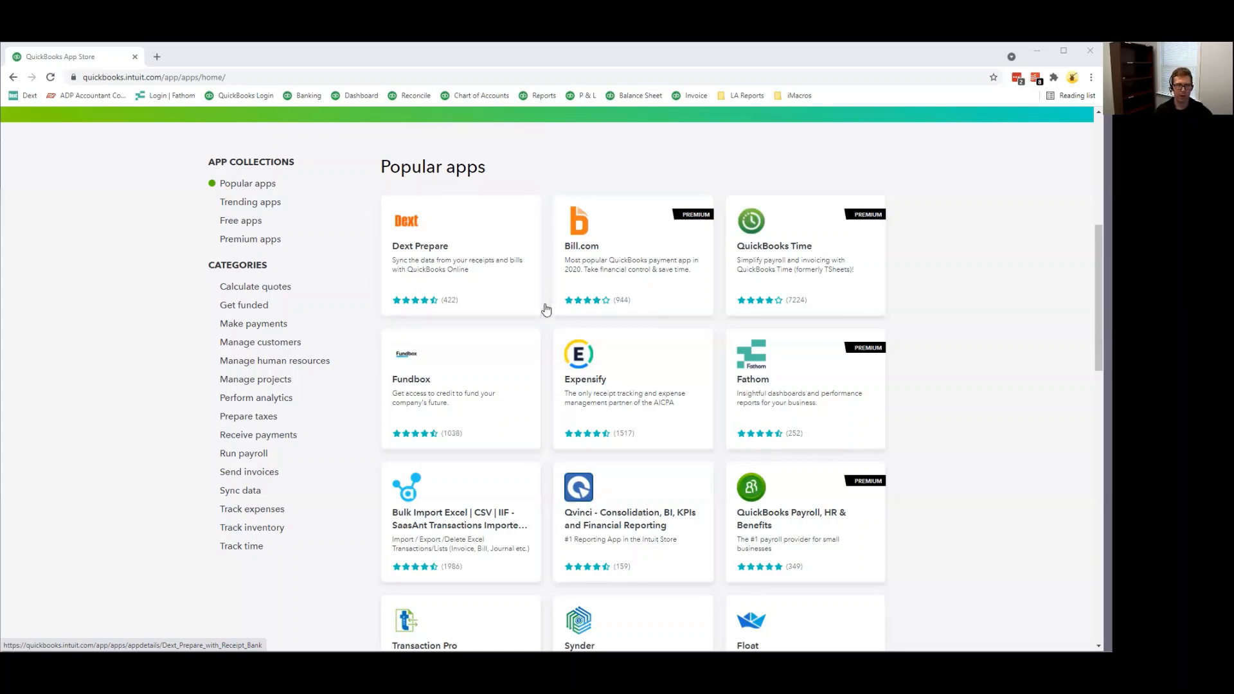